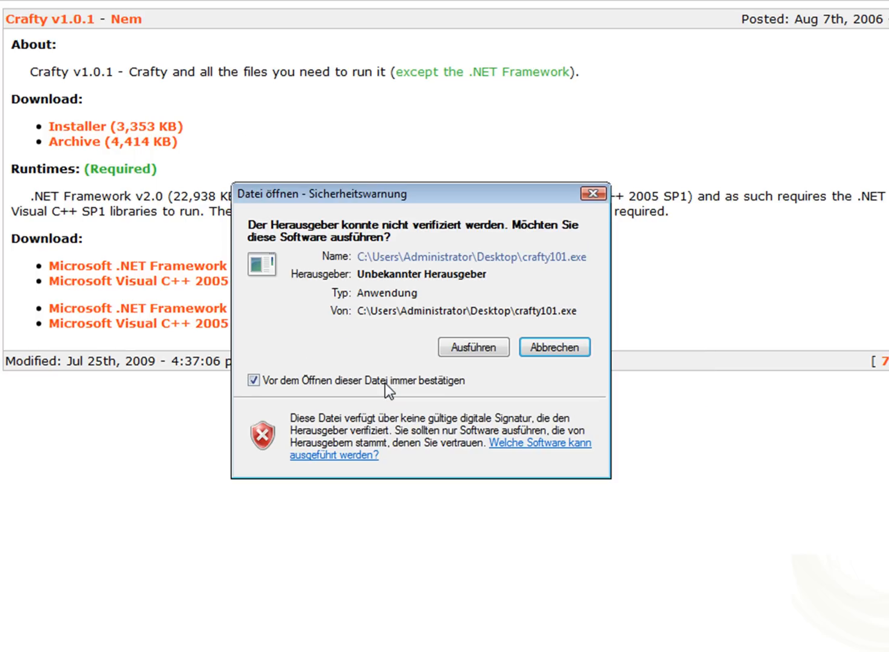
- Run the Crafty 1.0.1 installer past the warning, keeping the default install and Start Menu folders
left_click(473, 348)
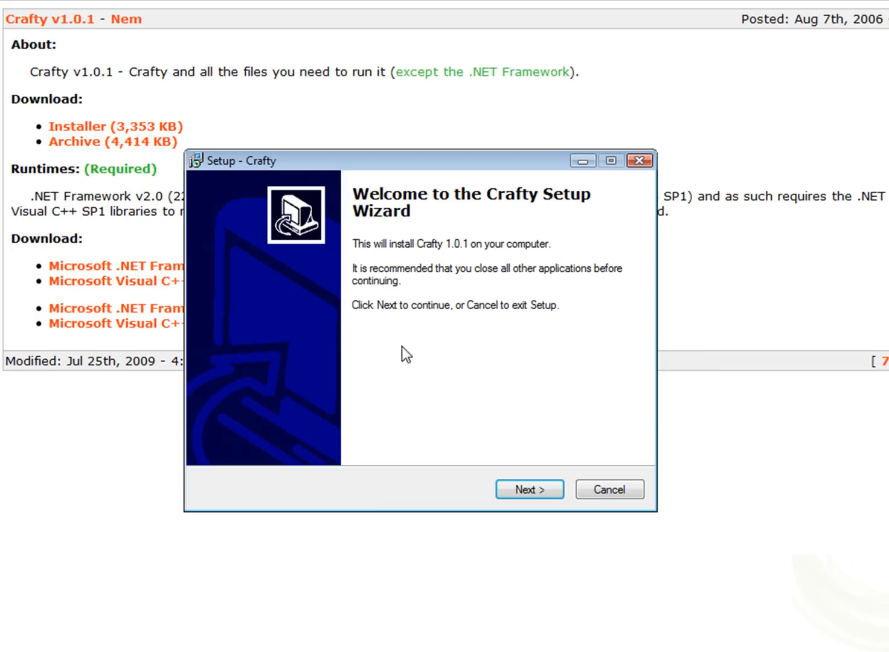
left_click(529, 490)
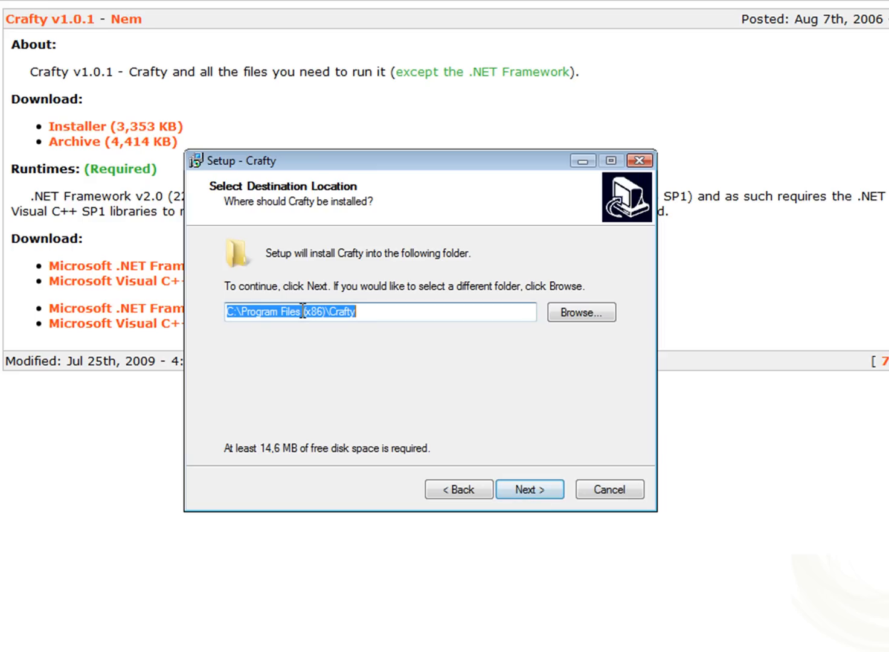
left_click(529, 489)
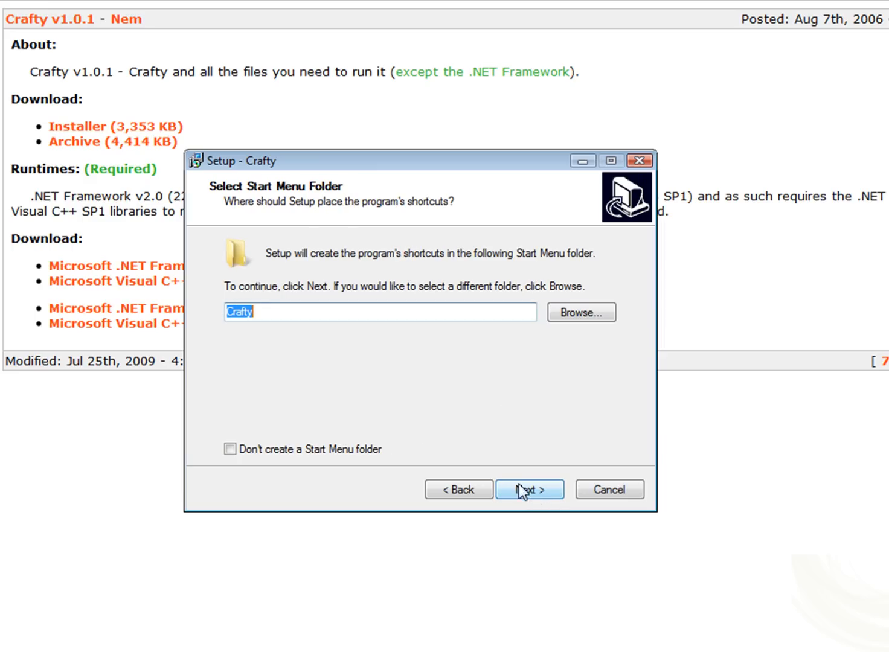
left_click(529, 489)
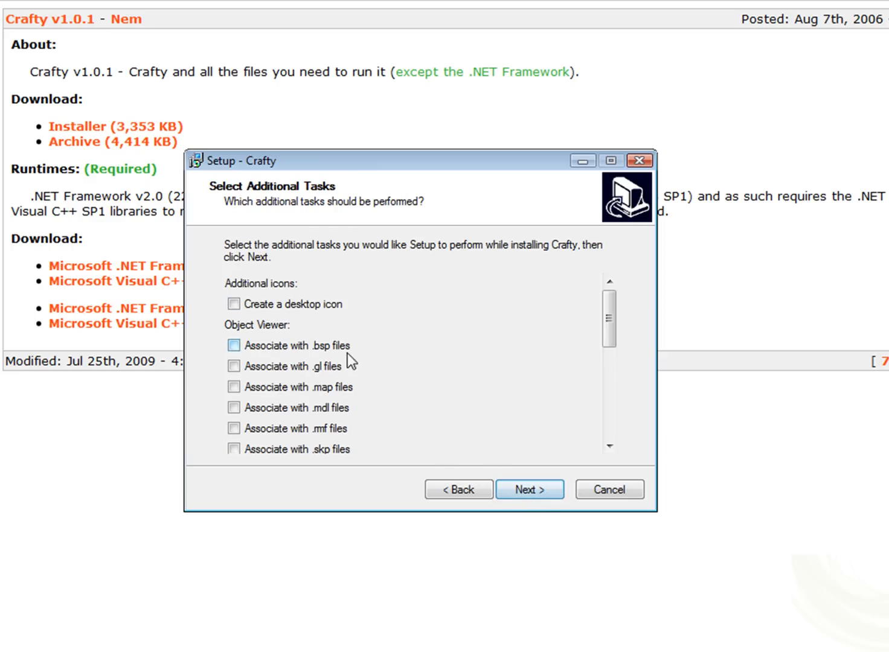
left_click(529, 489)
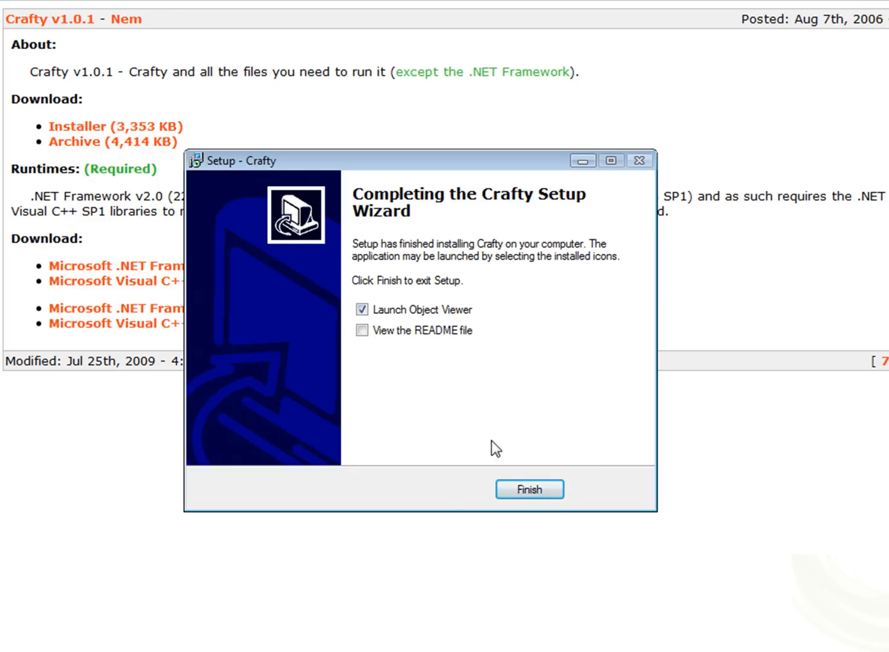
- Launch the Object Viewer and set its Steam Directory option to the Steam folder
left_click(529, 489)
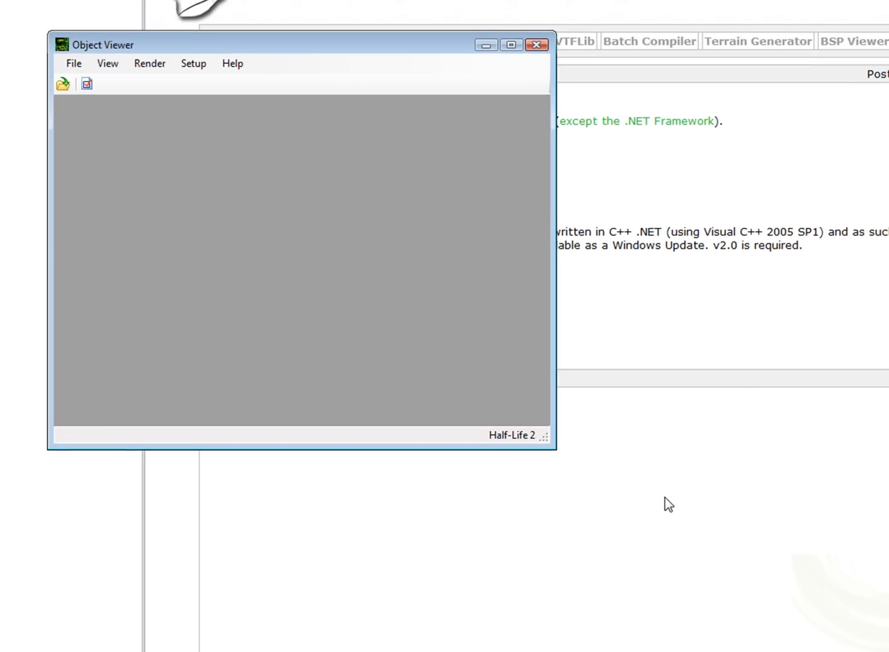
left_click(232, 63)
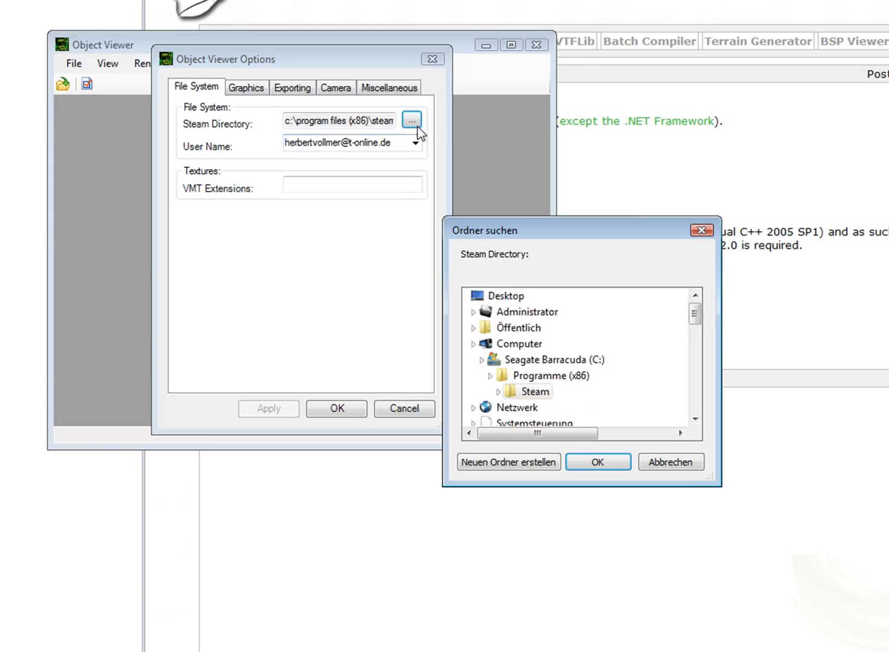
left_click(485, 360)
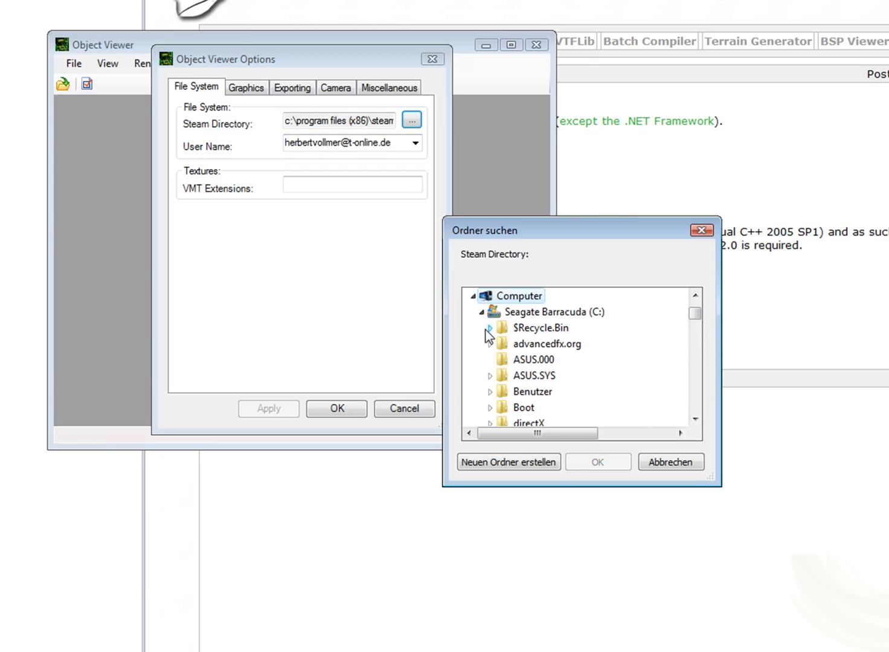
scroll("down", 3)
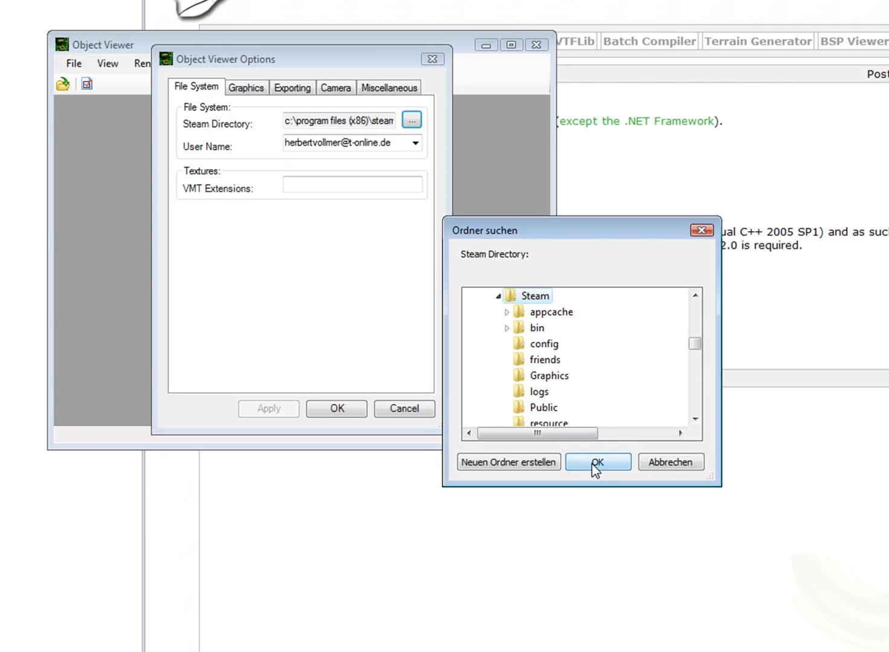
left_click(597, 461)
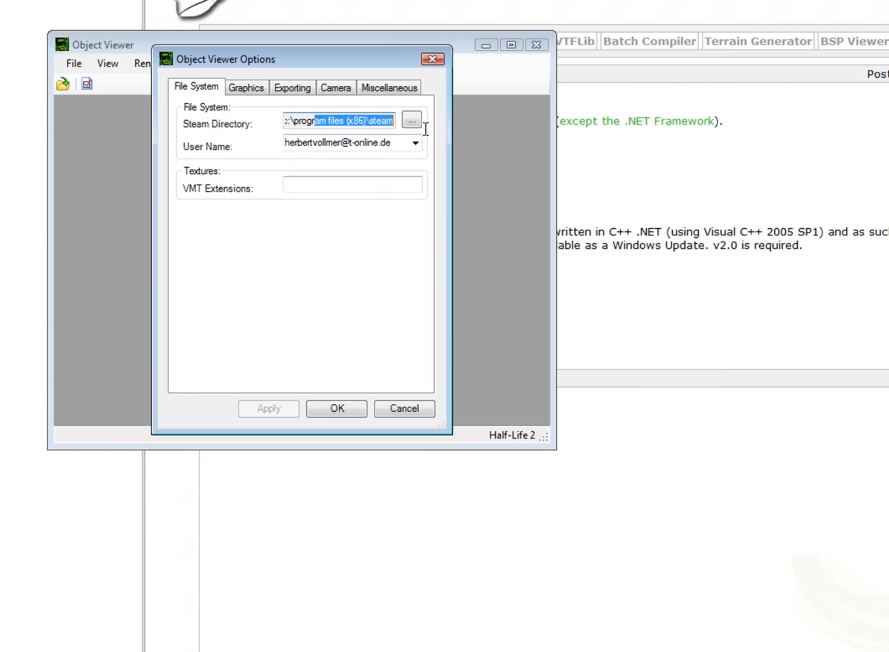
- Choose the game's Steam account, apply, and keep Materials as the export Material Type
left_click(415, 142)
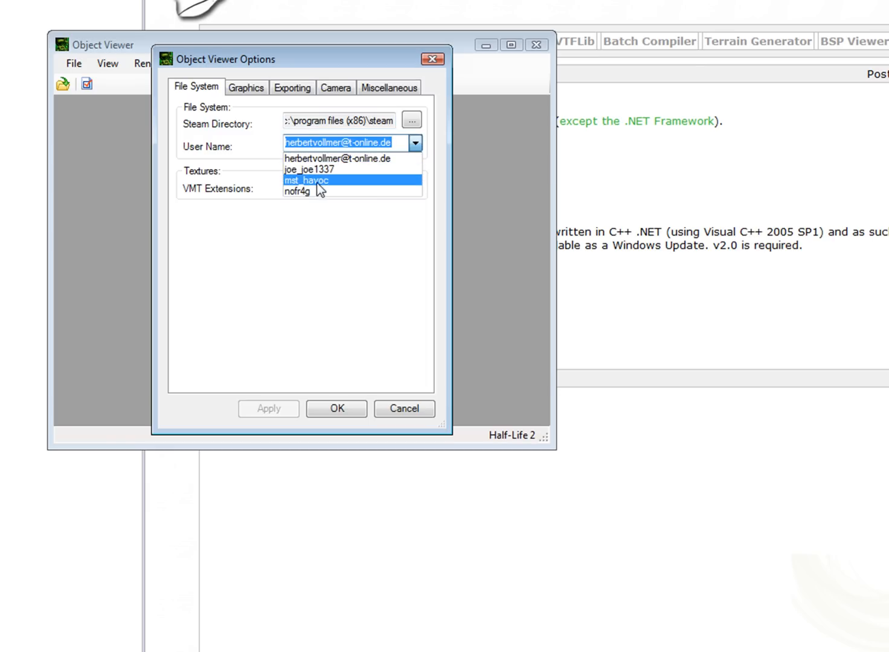
left_click(304, 181)
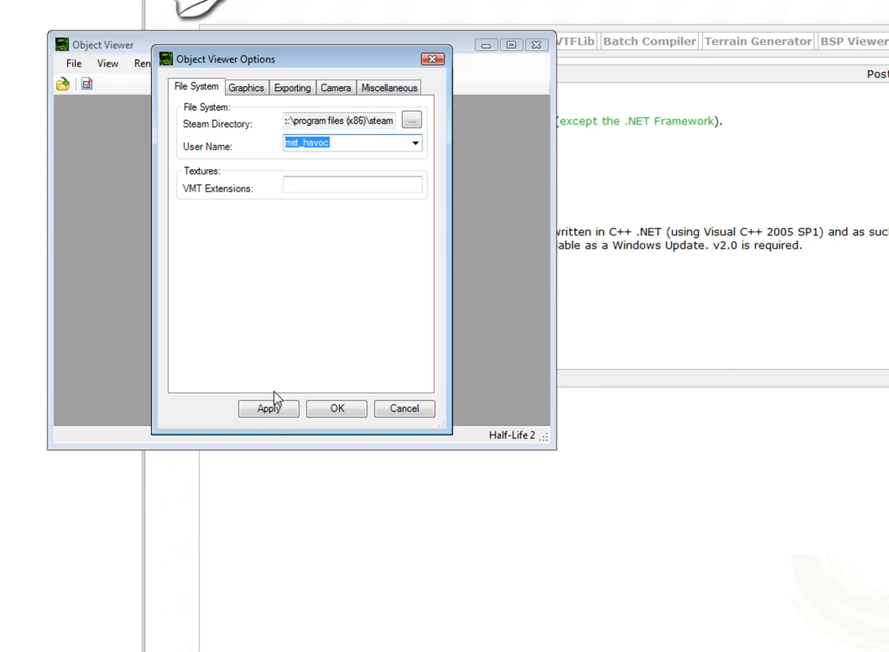
left_click(268, 408)
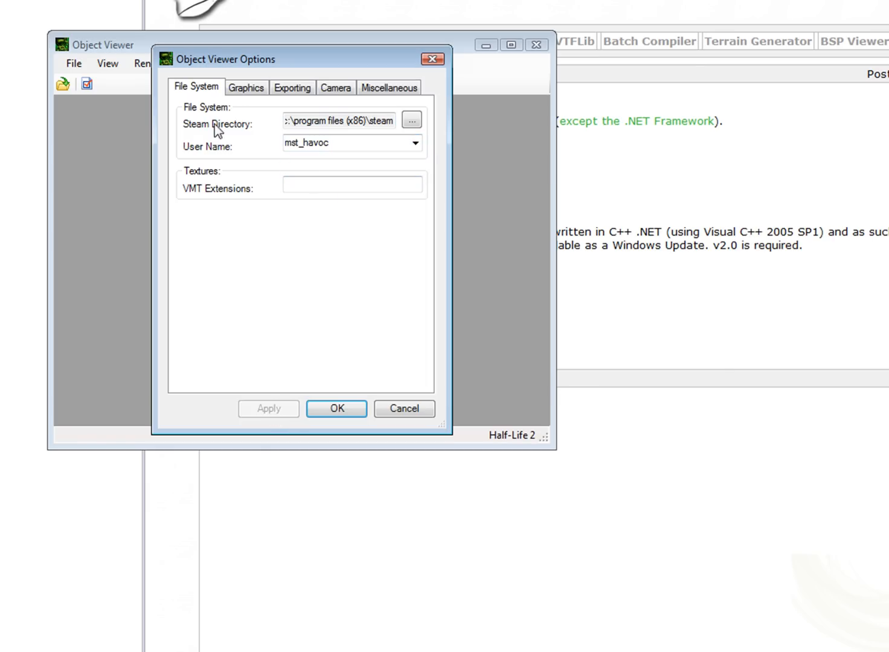
left_click(246, 88)
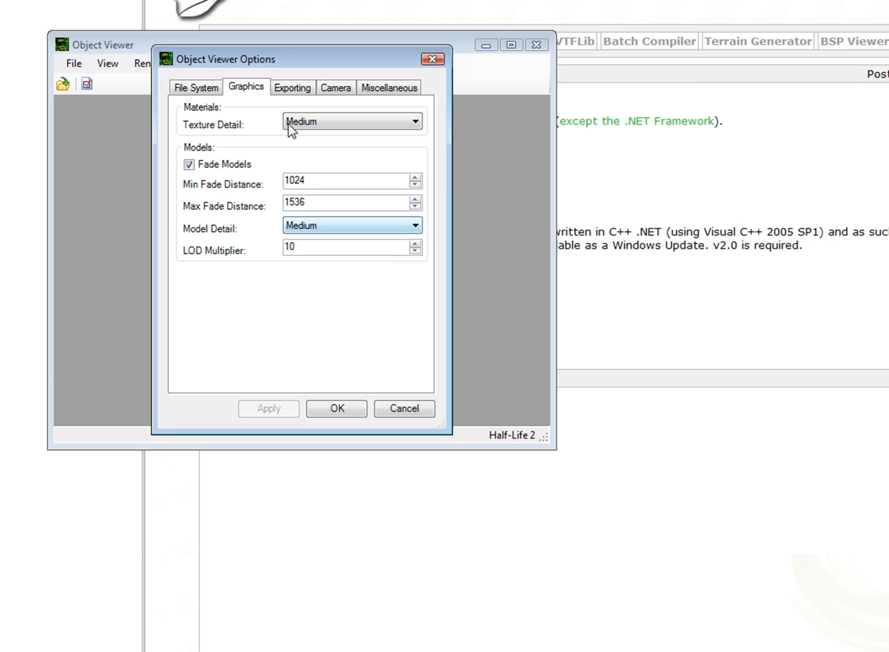
left_click(292, 88)
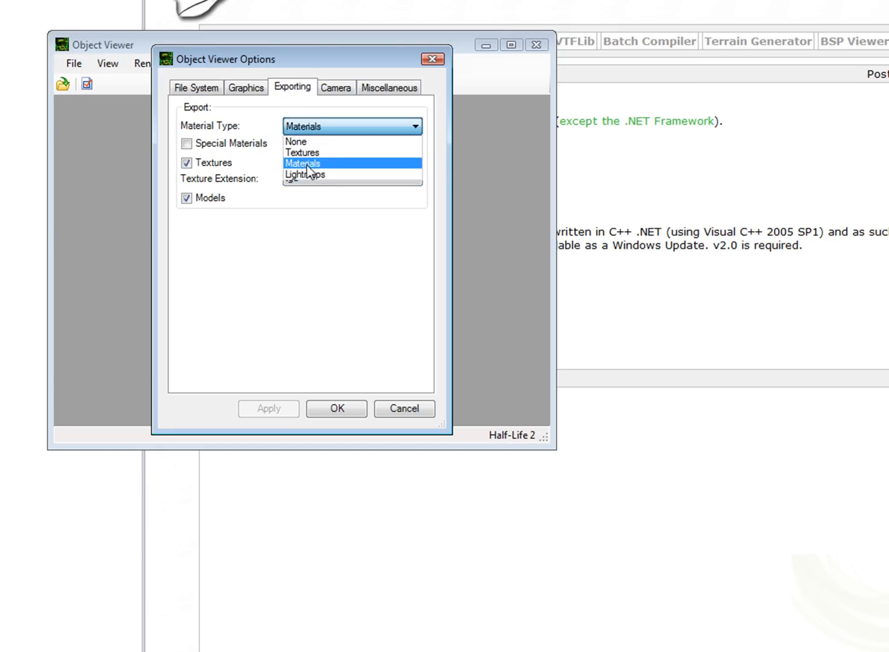
left_click(312, 164)
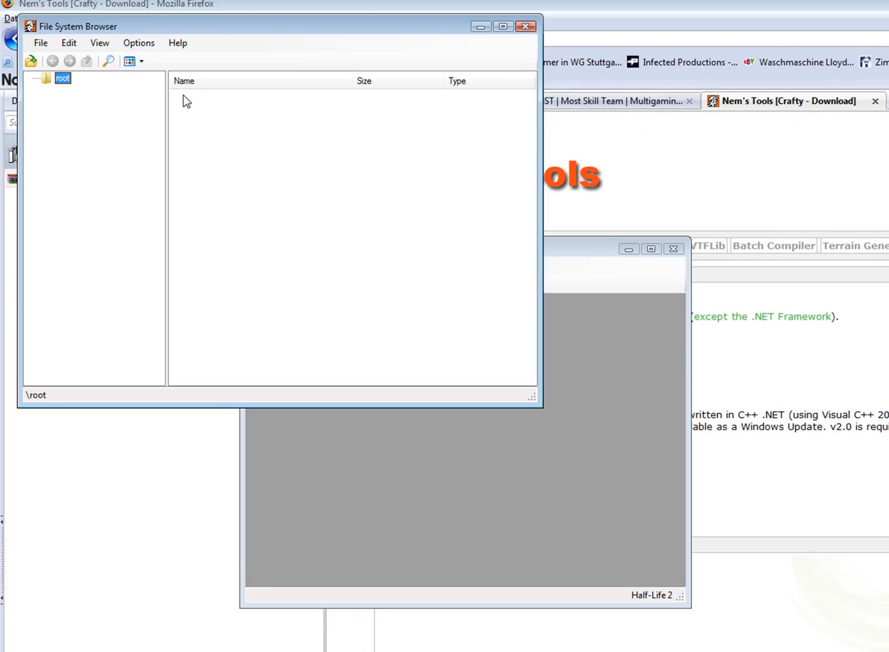
- Mount the counter-strike and half-life packages, then load cstrike\maps\de_aztec.bsp in the viewer
right_click(63, 78)
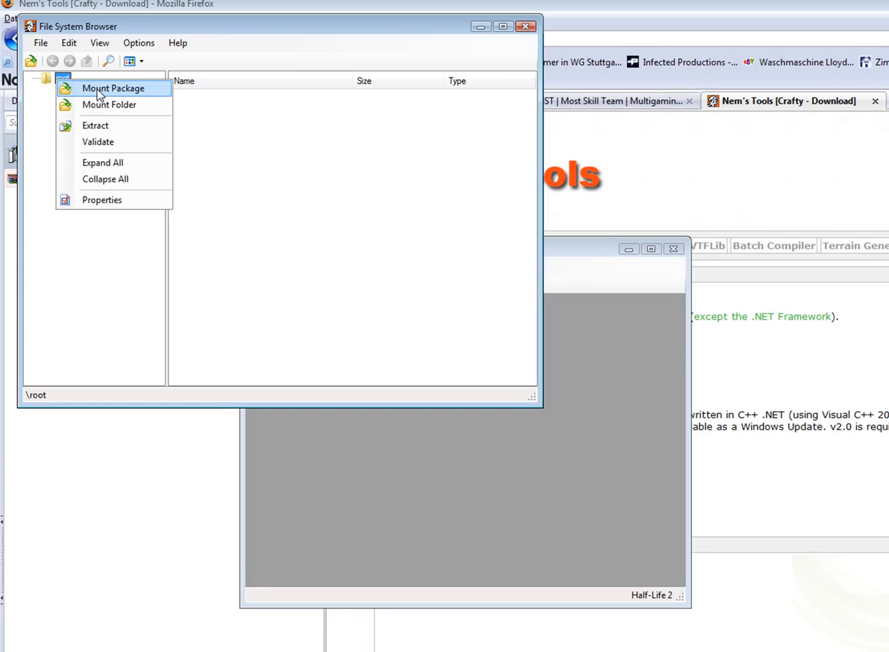
left_click(114, 89)
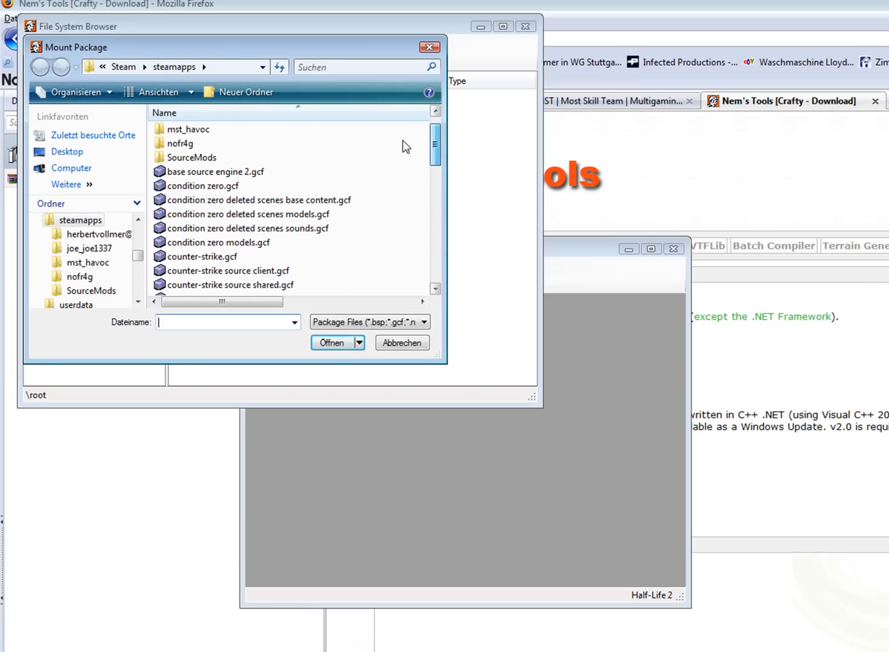
left_click(208, 67)
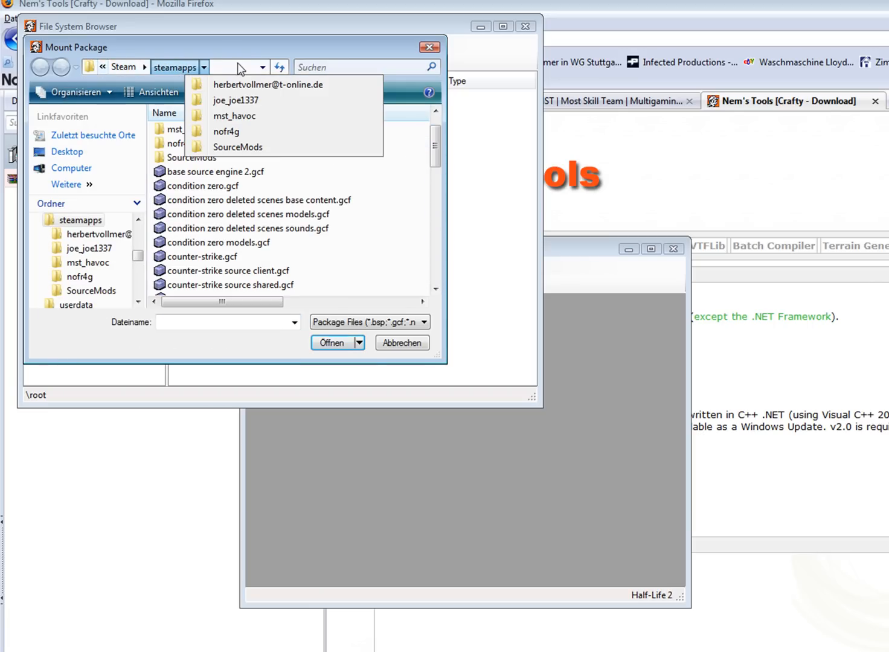
left_click(175, 67)
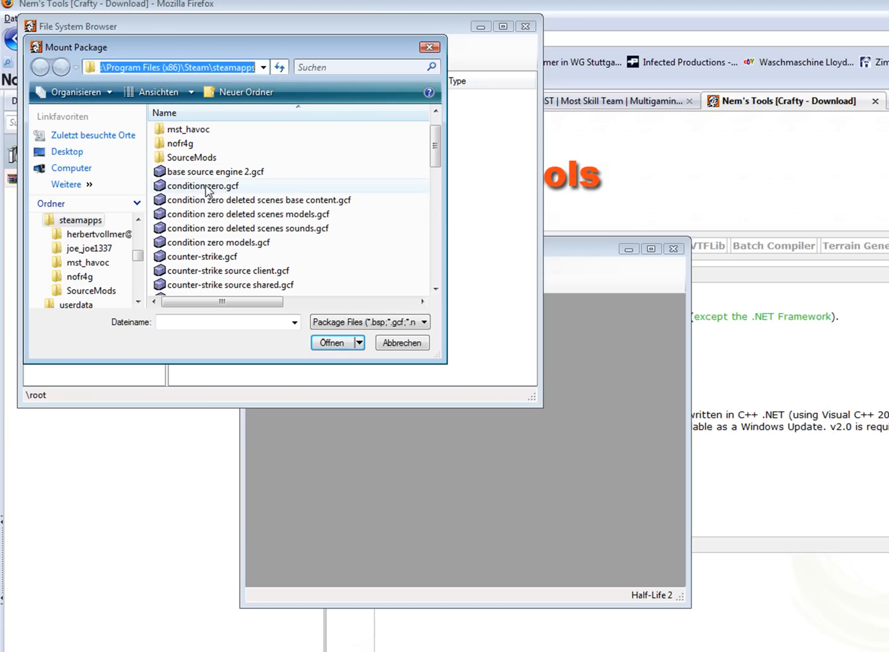
left_click(201, 257)
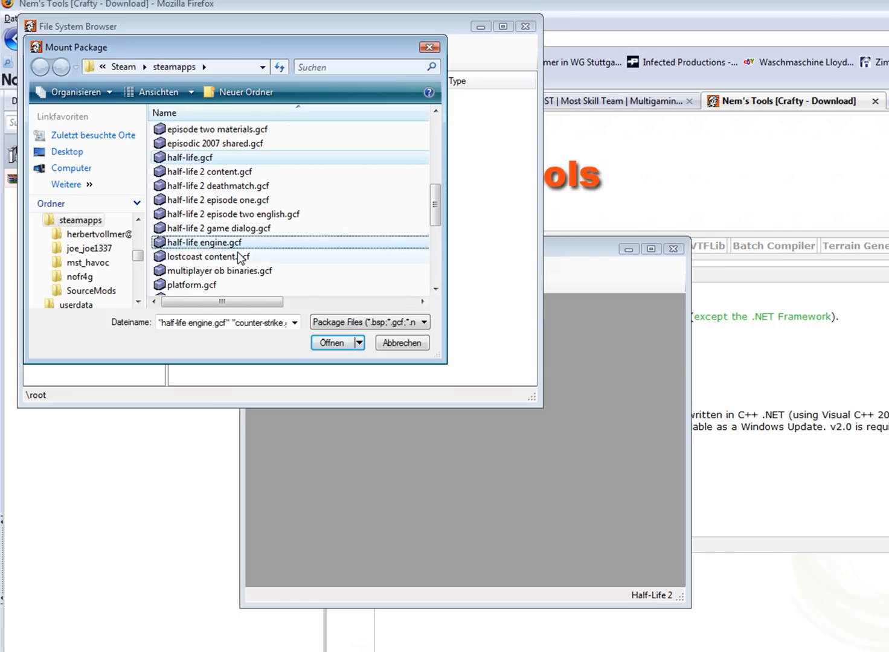
left_click(331, 343)
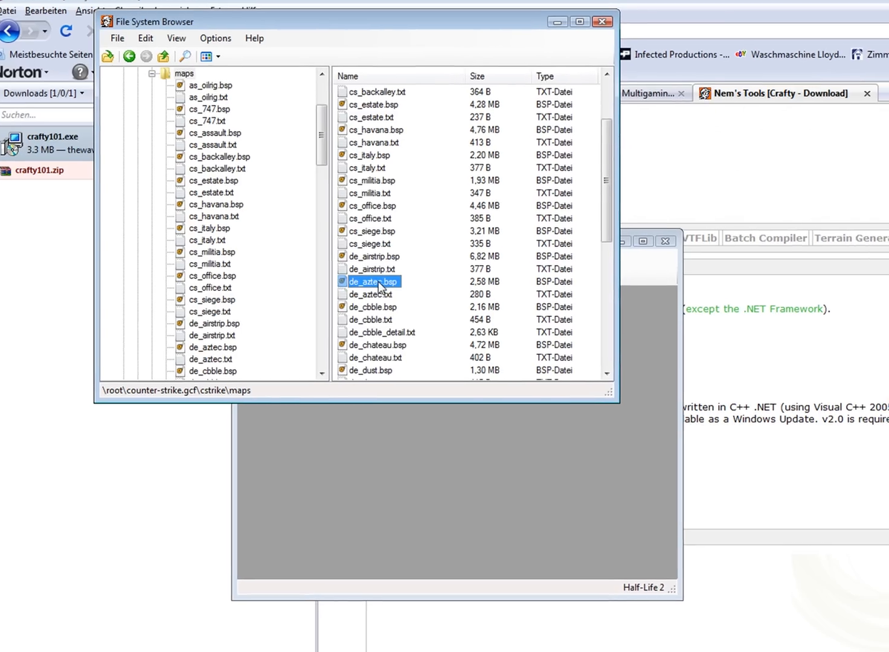
double_click(370, 282)
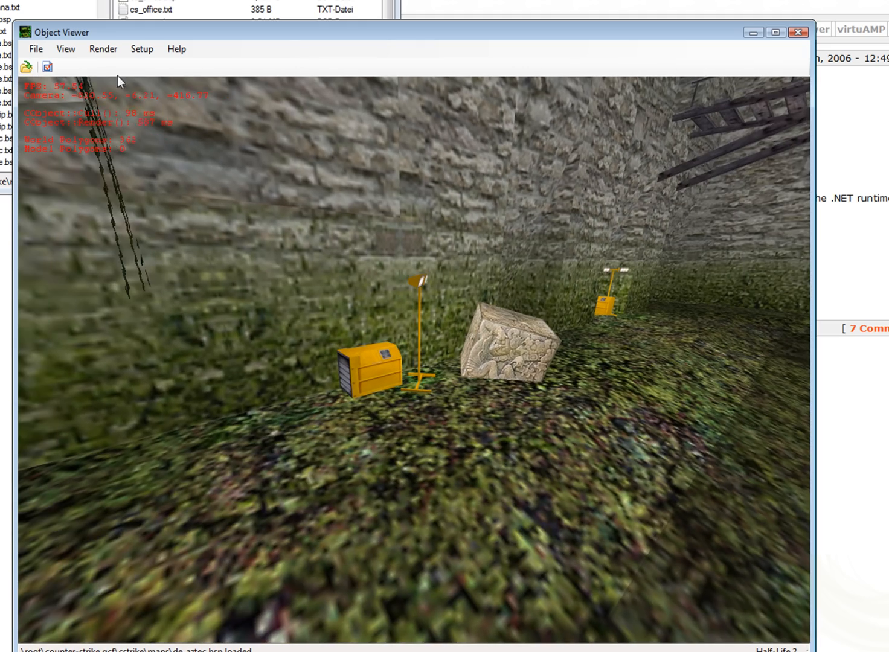
- Start a File > Export of the map and browse to the E: drive
left_click(104, 49)
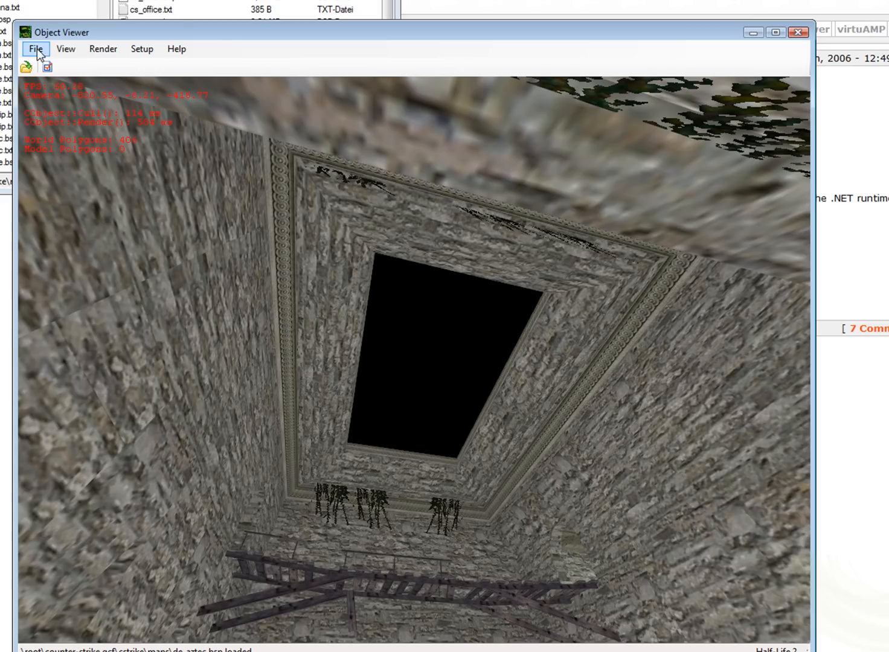
left_click(38, 48)
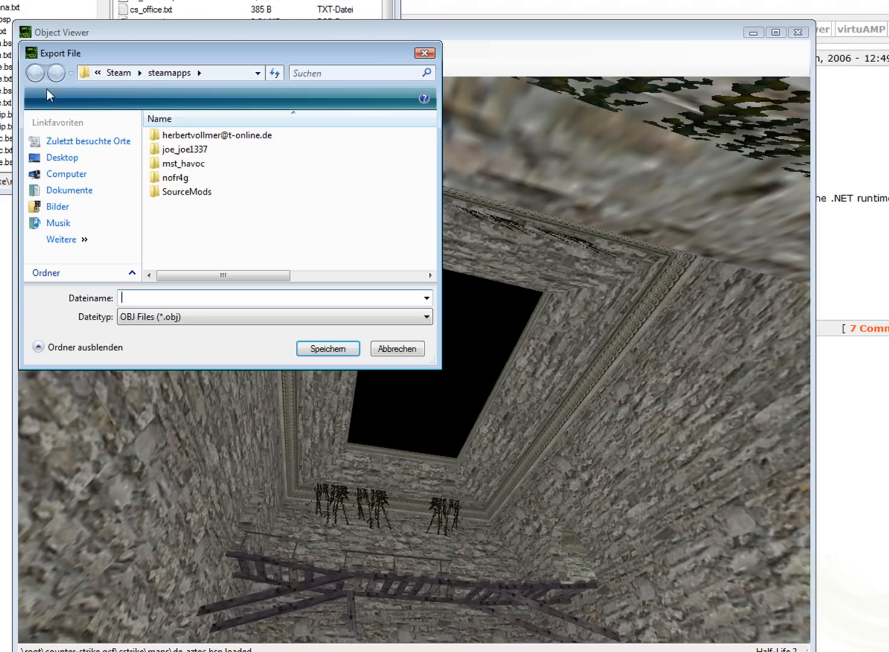
left_click(186, 191)
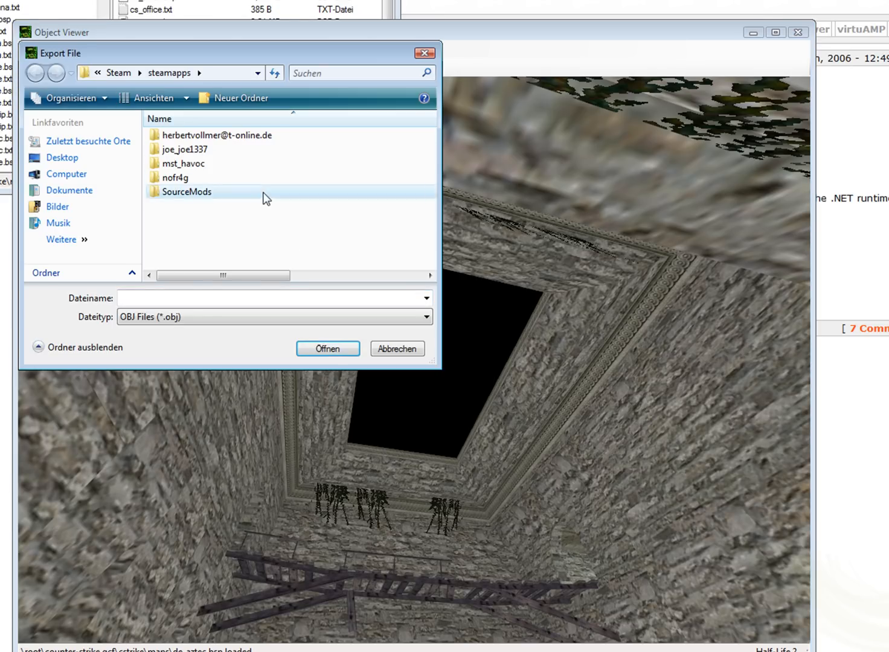
left_click(65, 174)
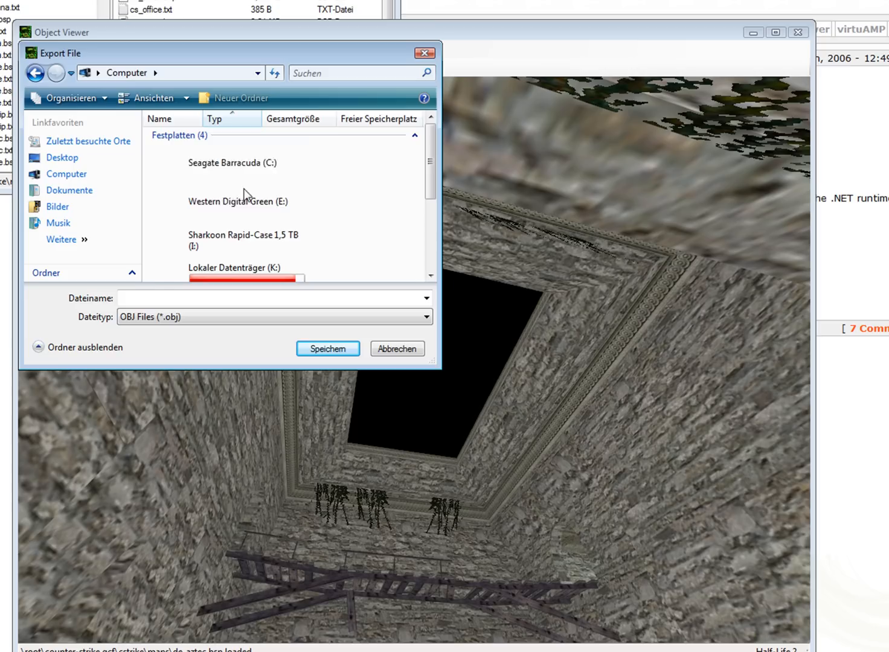
double_click(237, 201)
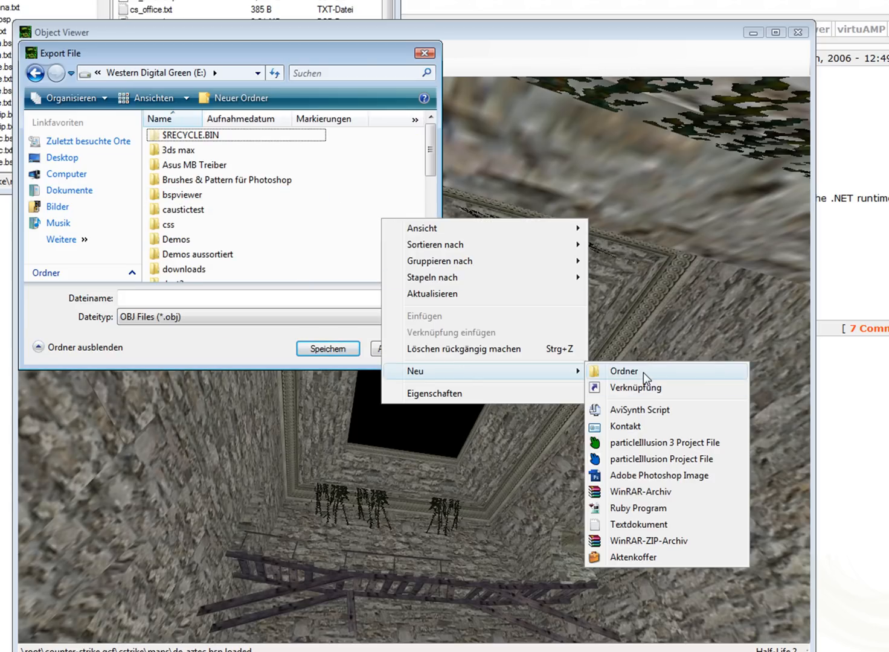
- Create a de_aztec folder there and save the map into it as de_aztec.obj
left_click(624, 372)
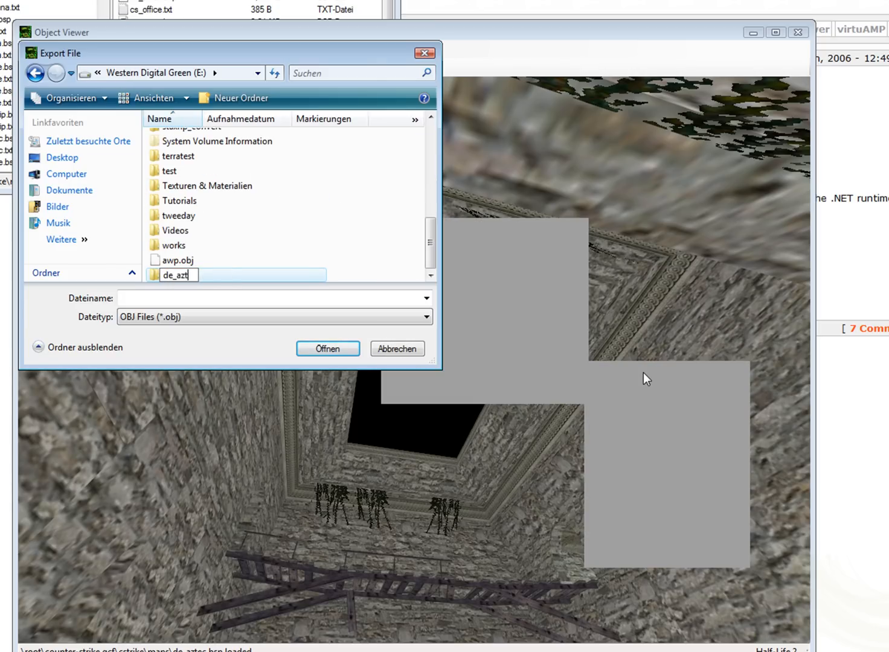
double_click(176, 275)
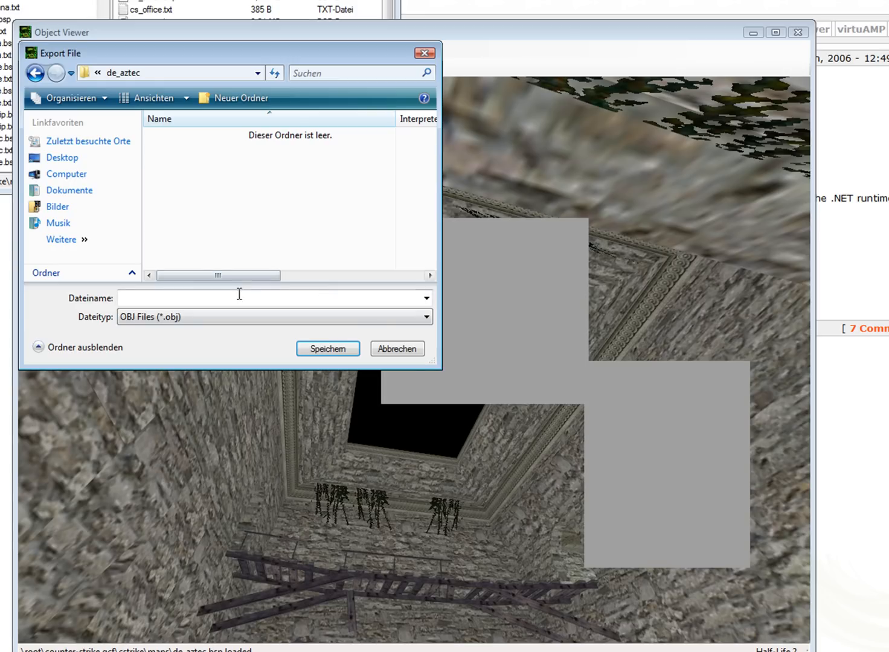
type("de_aztec")
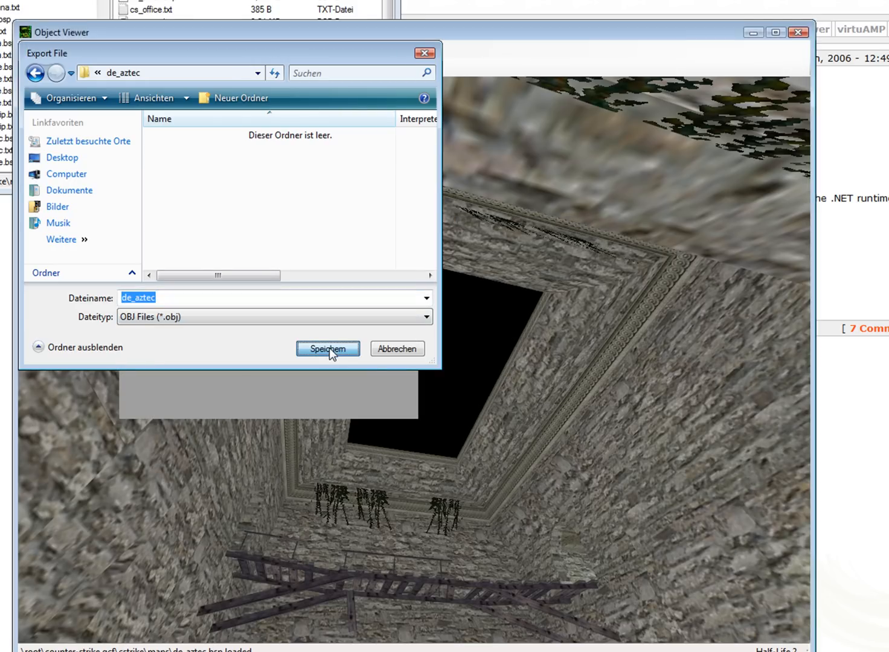
left_click(328, 348)
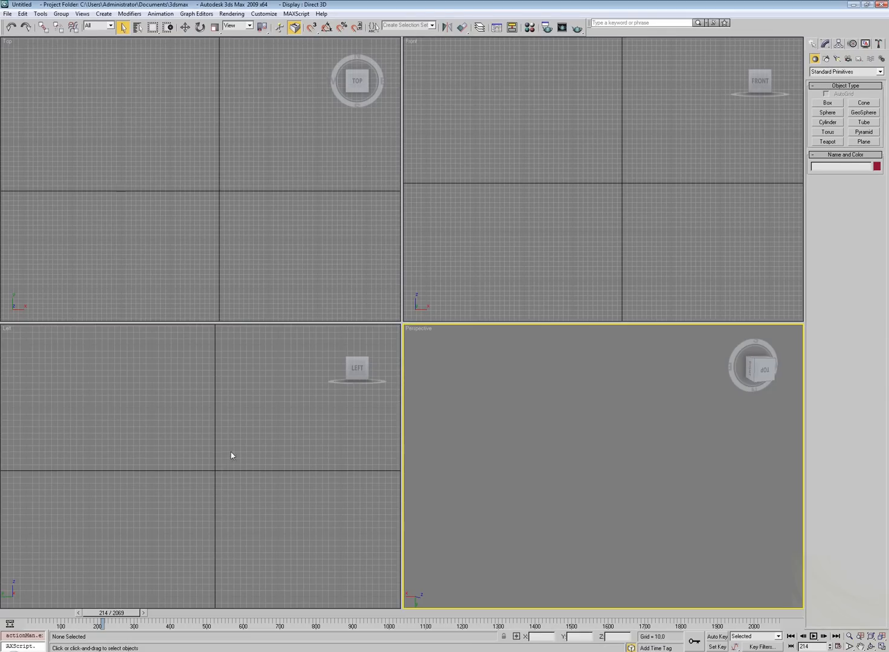
- Import E:\de_aztec\de_aztec.obj with the default OBJ Import Options
left_click(21, 15)
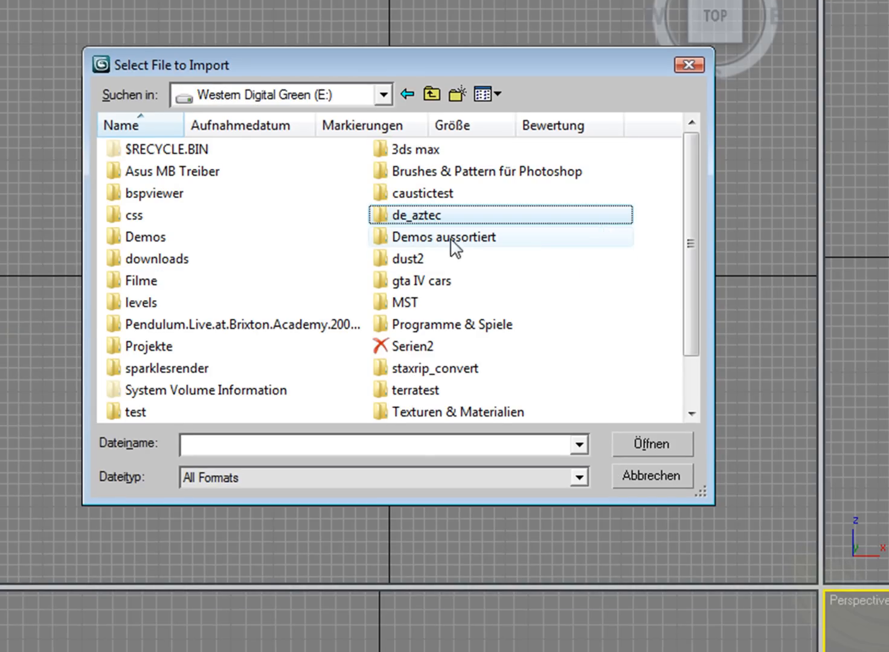
double_click(413, 215)
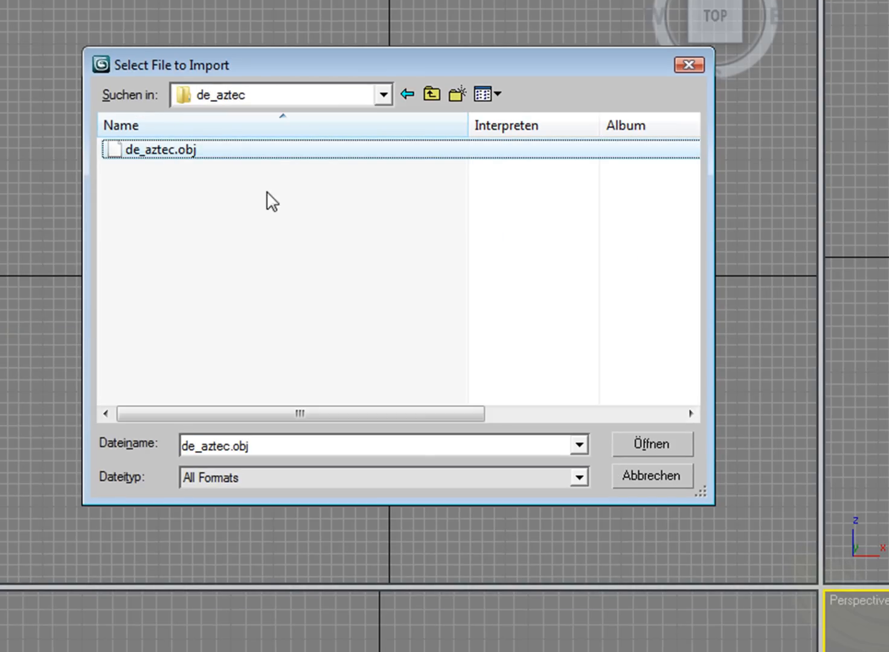
left_click(653, 445)
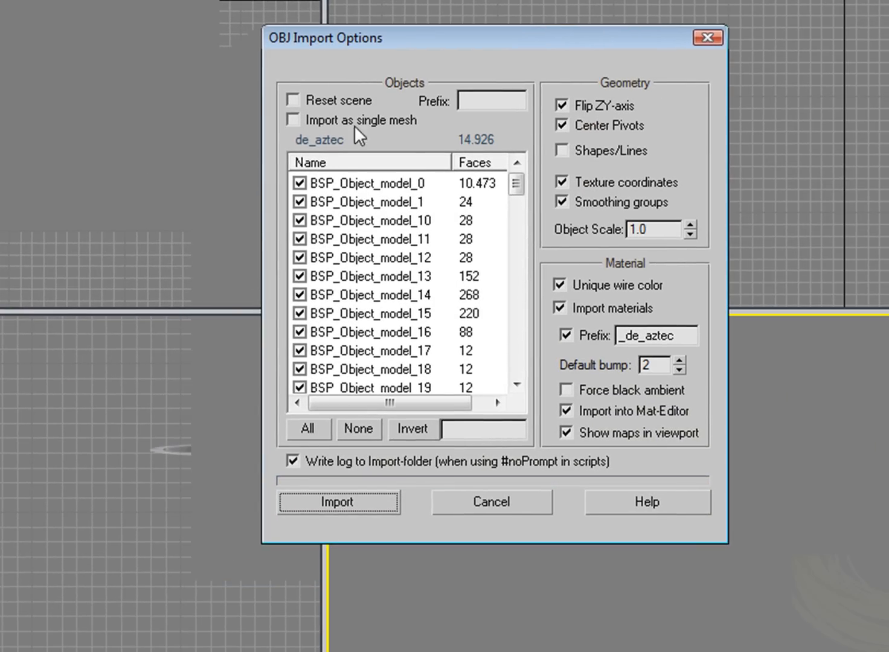
left_click(652, 229)
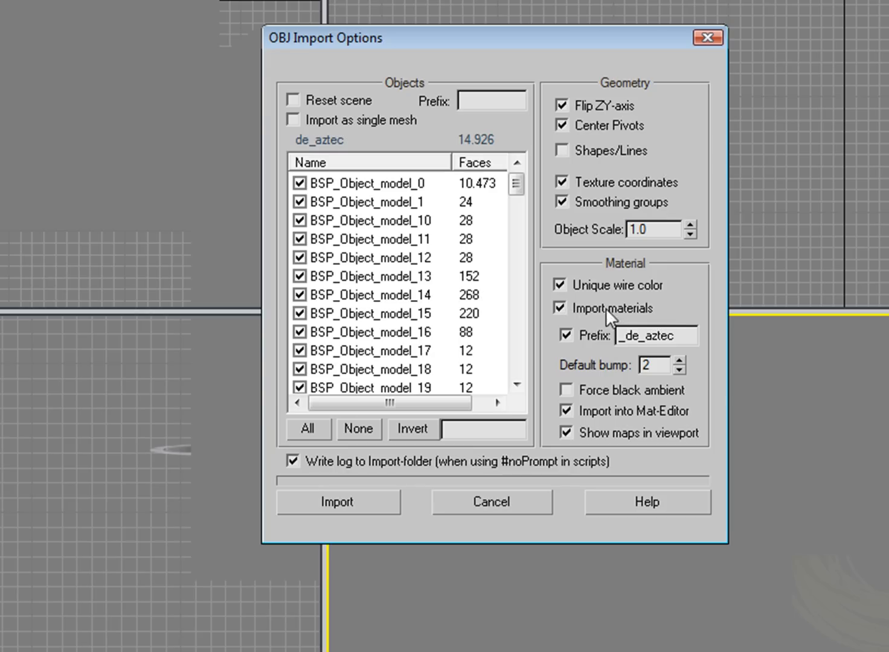
mouse_move(466, 502)
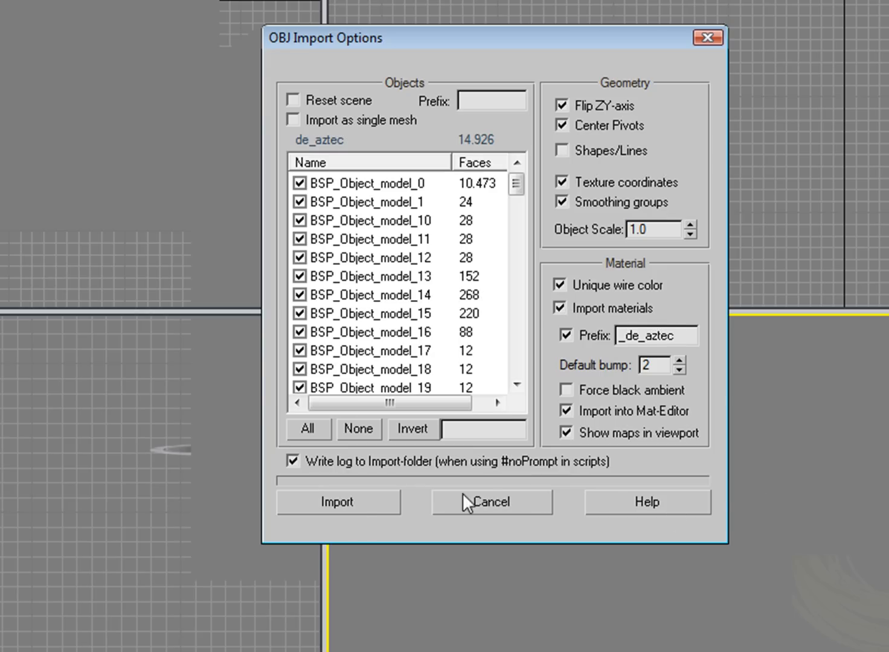
left_click(338, 503)
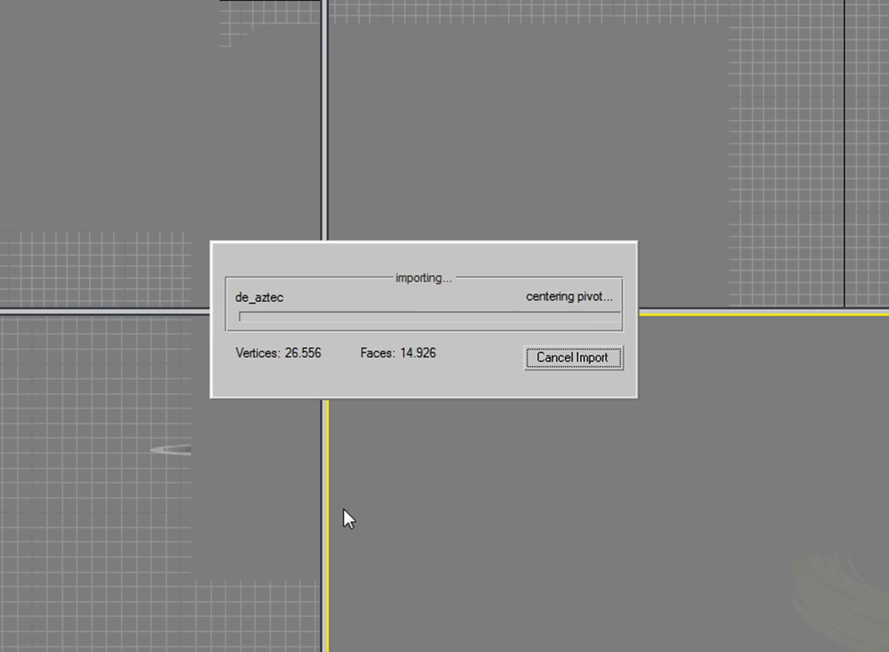